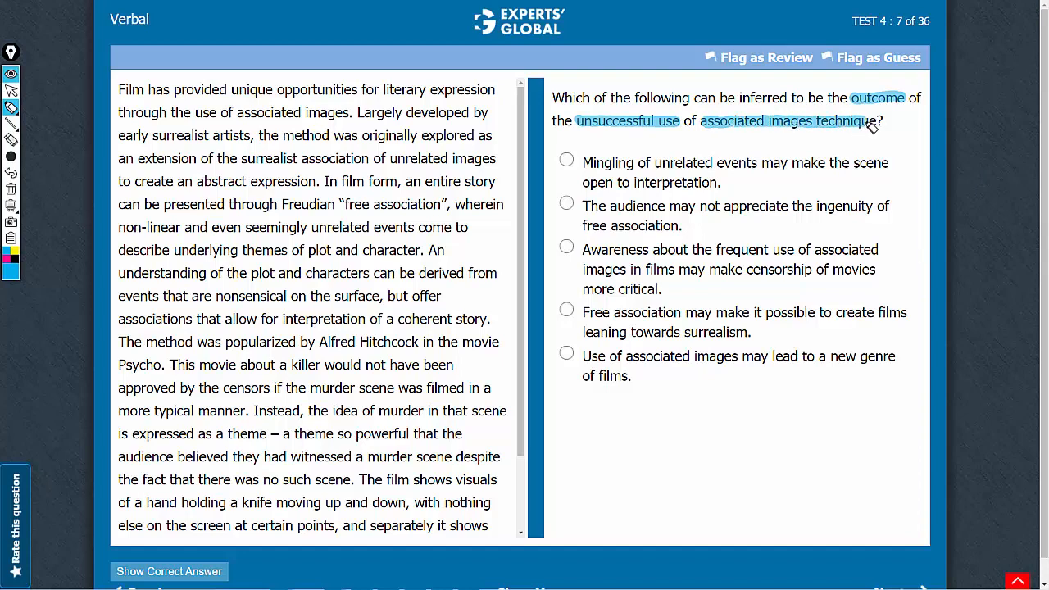
mouse_move(381, 221)
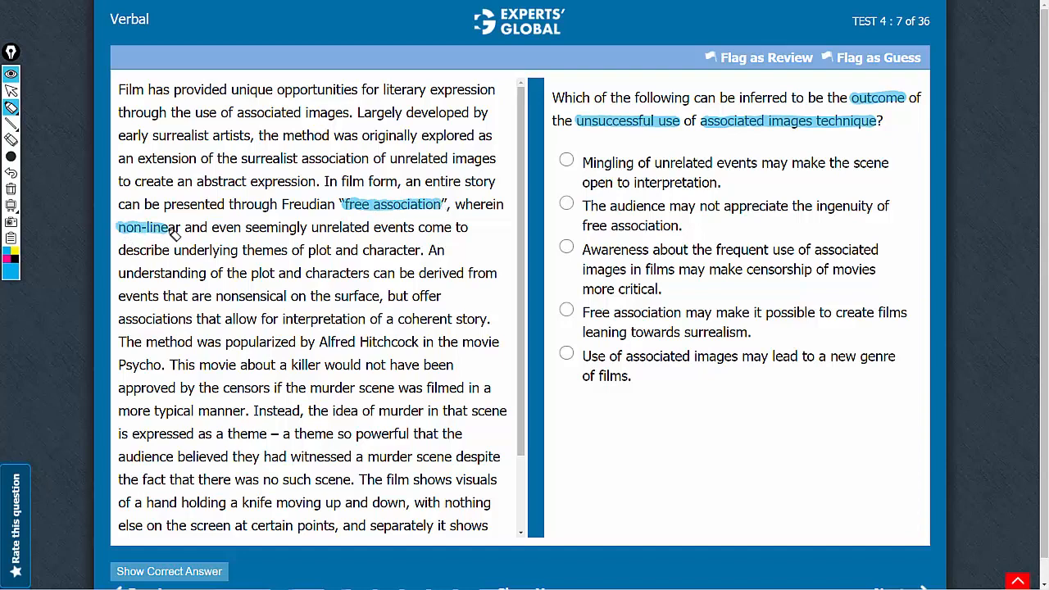
Highlight in blue the passage phrases 'free association', 'non-linear', 'even seemingly unrelated events' and 'underlying themes of plot and character'.
drag(188, 226, 367, 226)
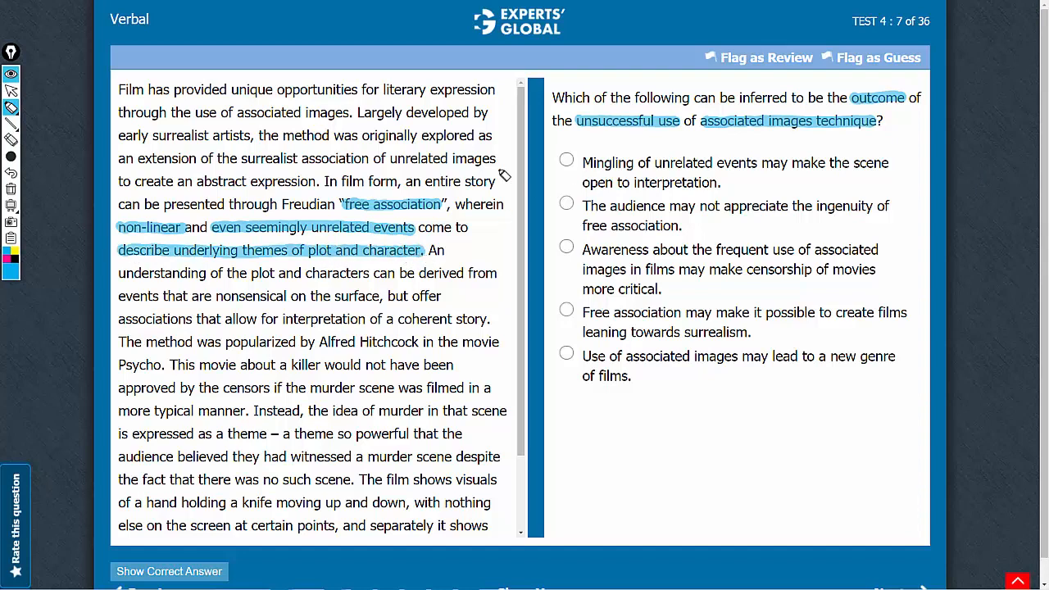
mouse_move(680, 125)
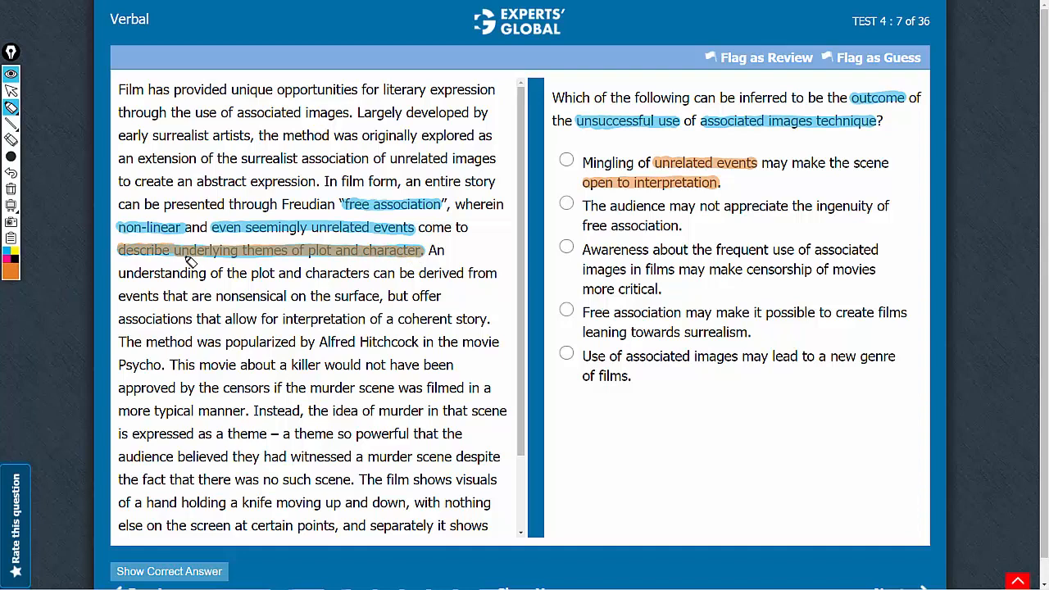
mouse_move(730, 164)
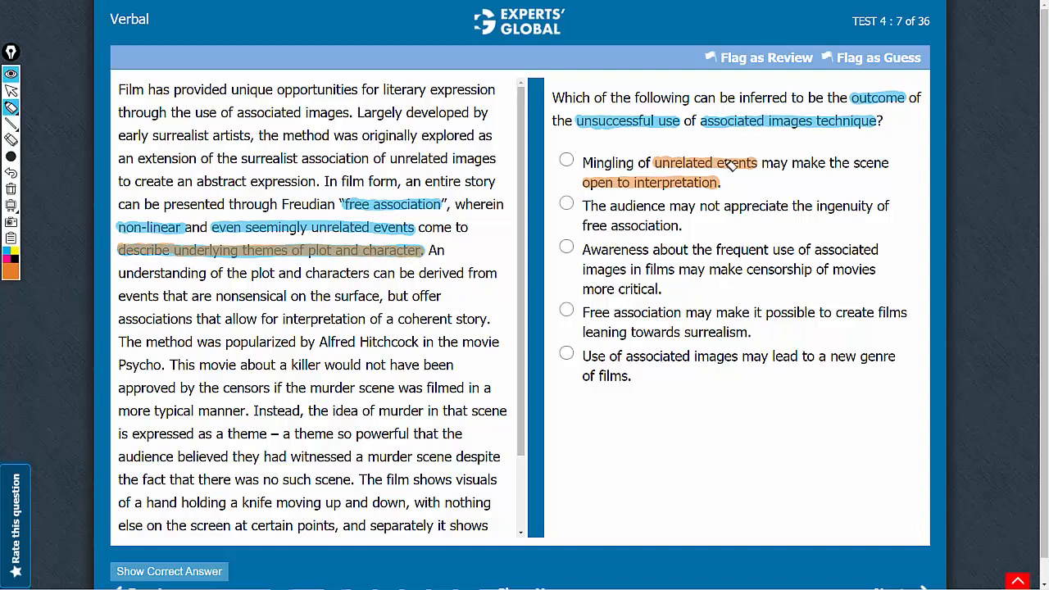
mouse_move(593, 131)
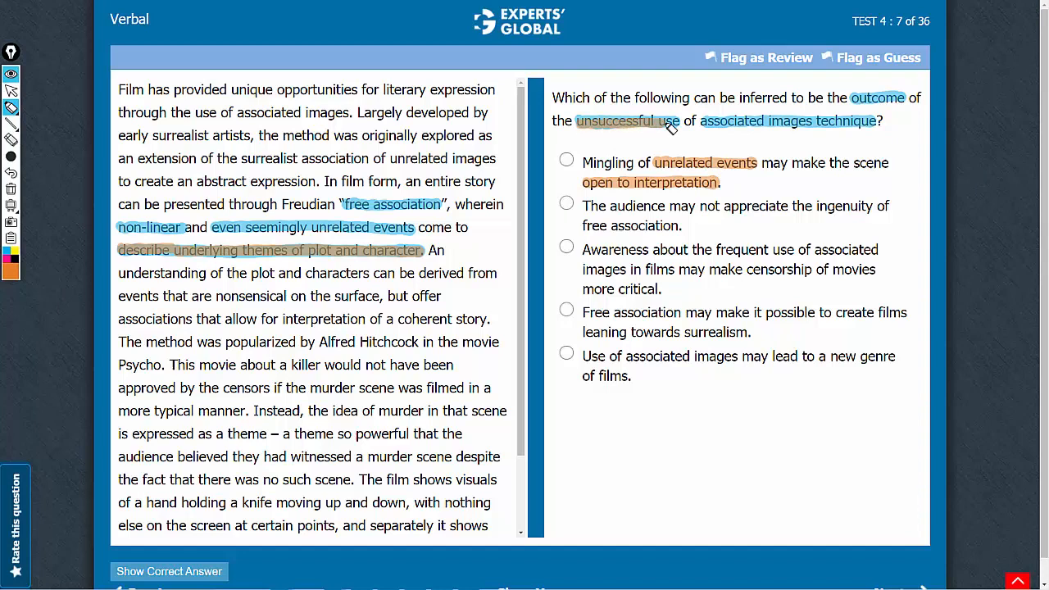
mouse_move(741, 187)
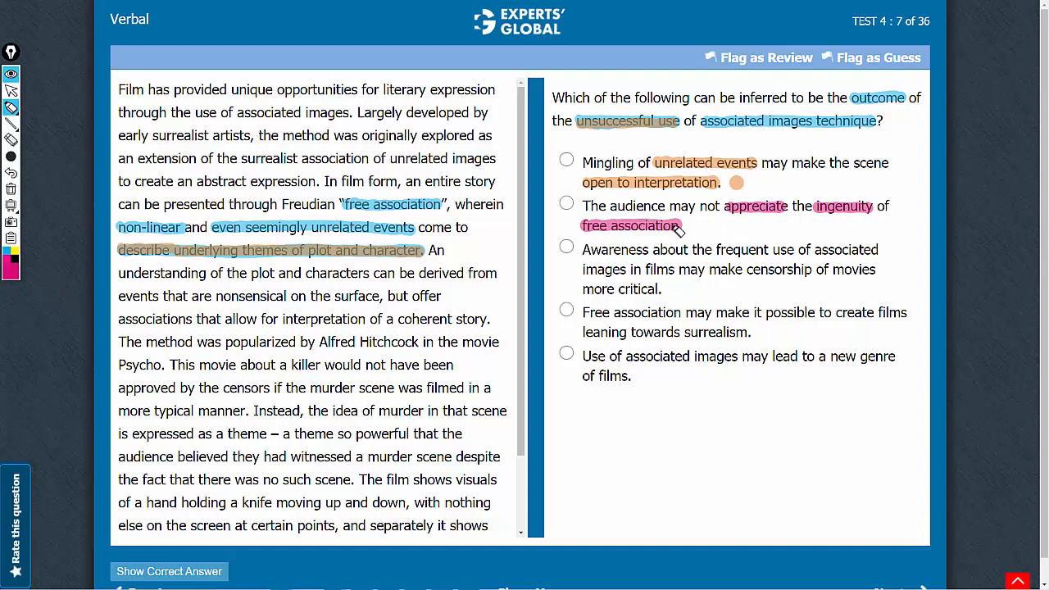
mouse_move(827, 207)
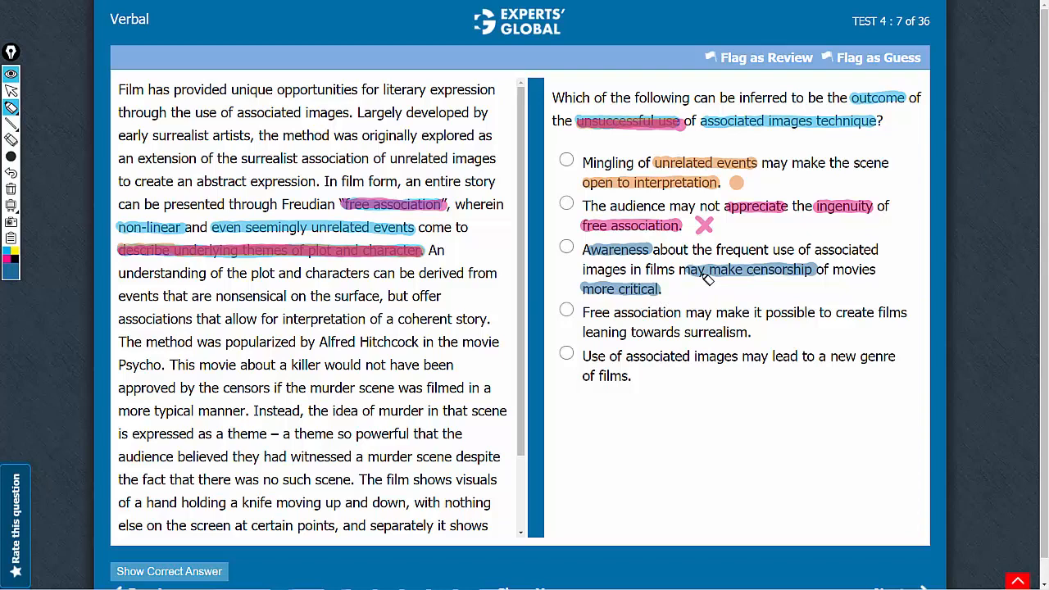
mouse_move(664, 293)
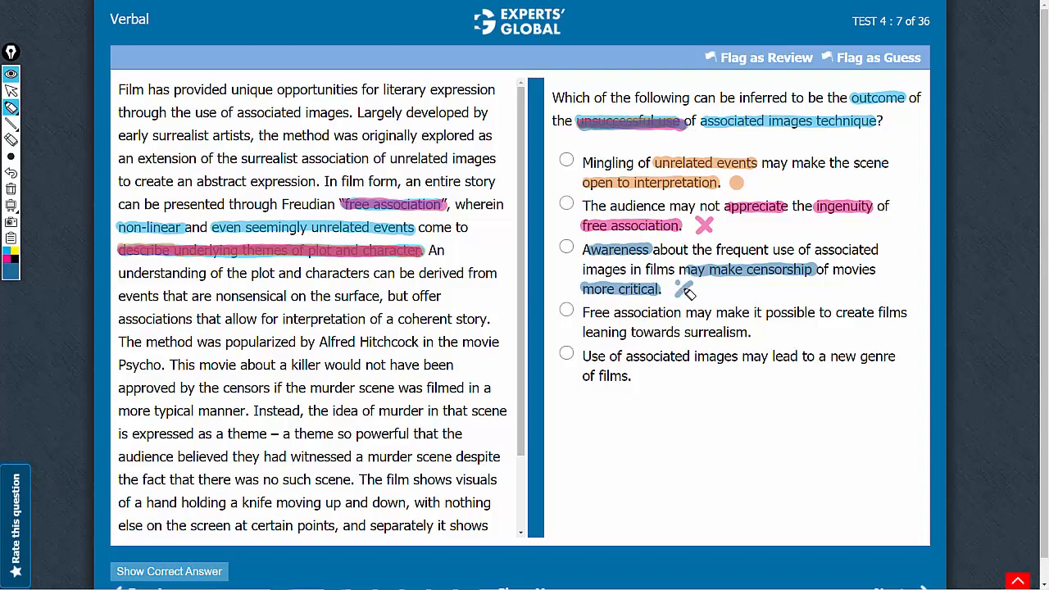
mouse_move(704, 343)
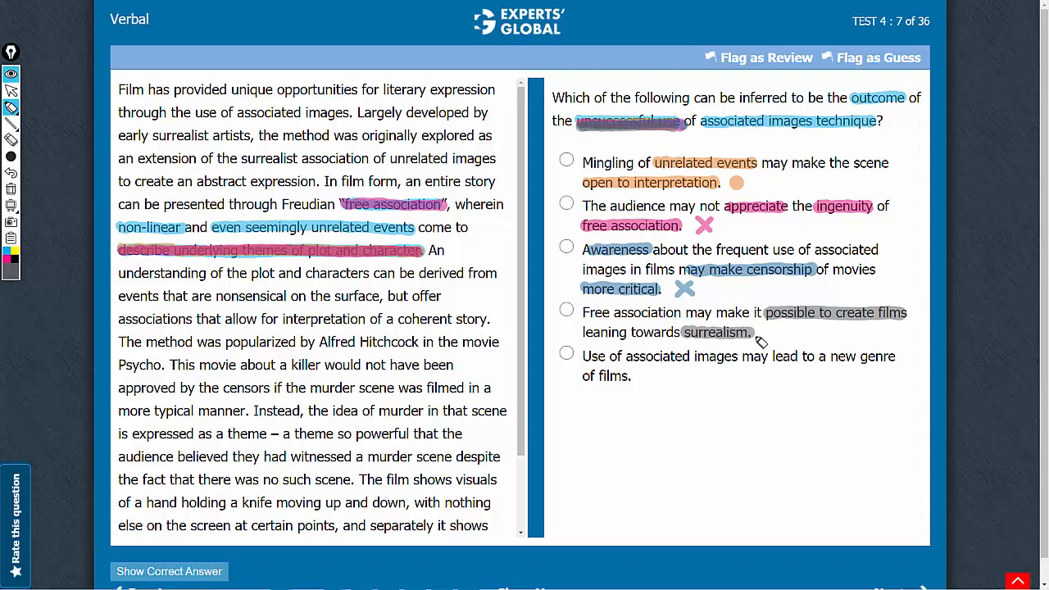
mouse_move(789, 338)
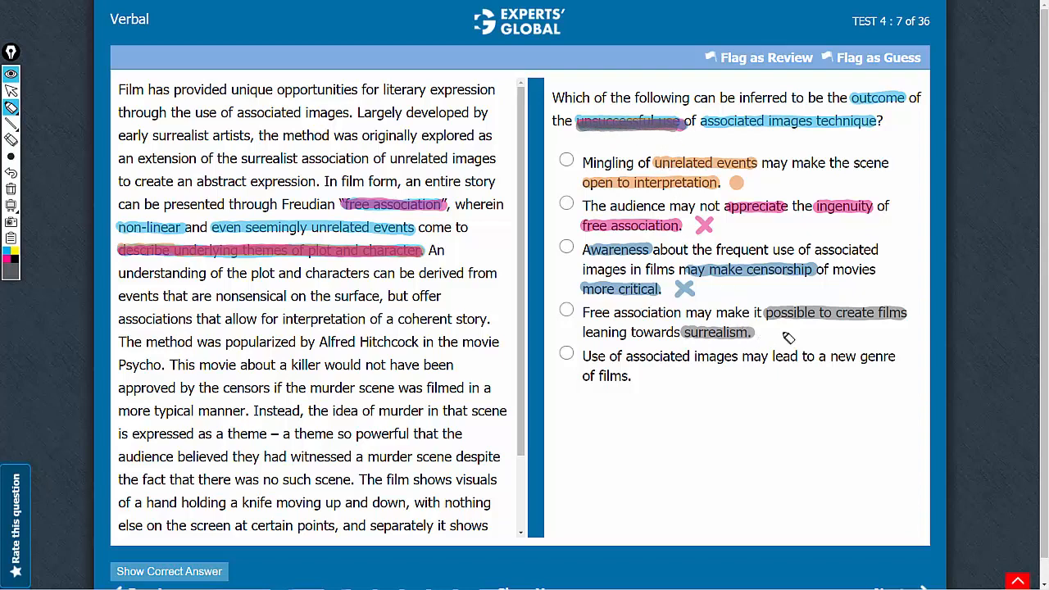